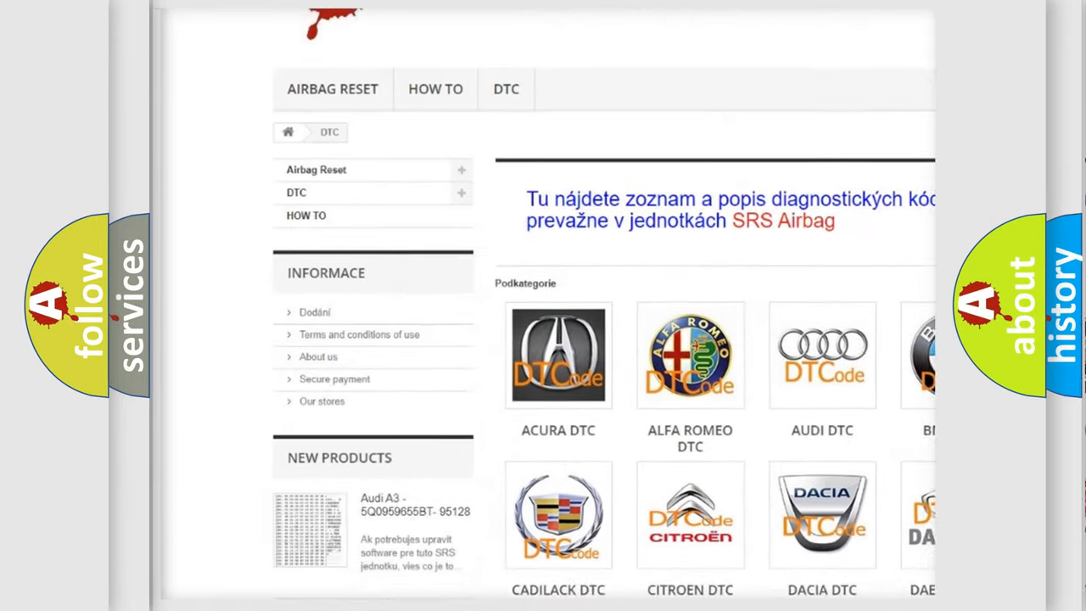
Scroll down the airbagreset.sk DTC page through the grid of car-brand categories.
scroll("down", 3)
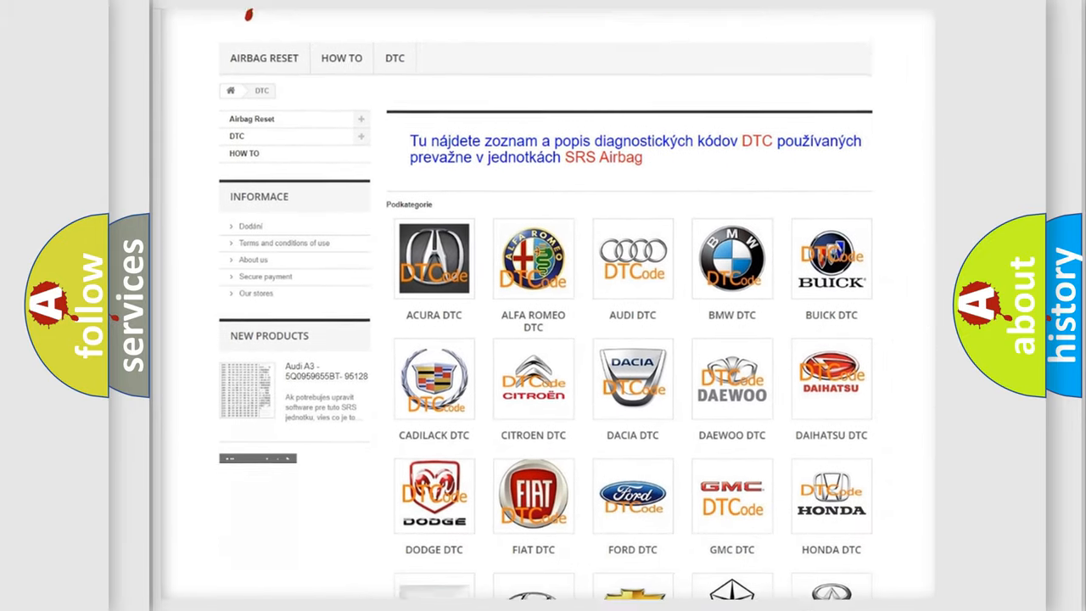
scroll("down", 3)
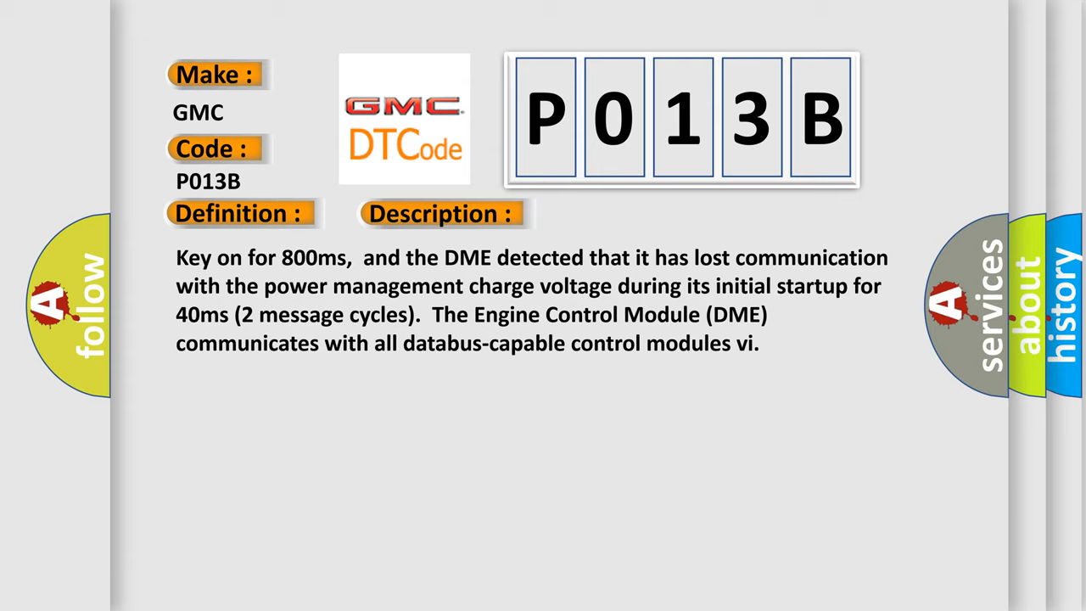
Advance the P013B slide from the Description to the Cause section.
left_click(625, 213)
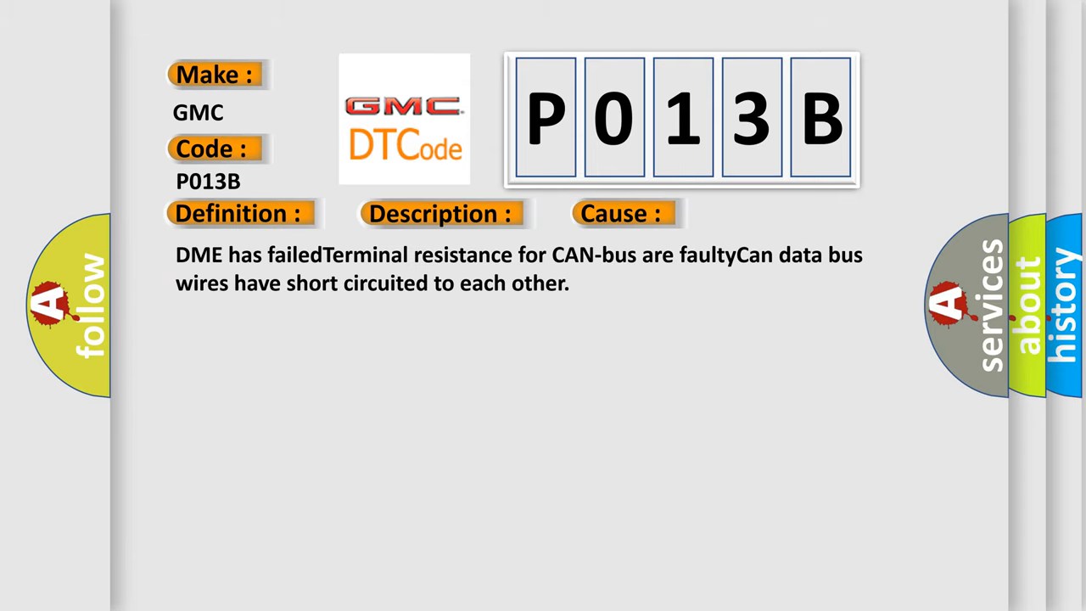